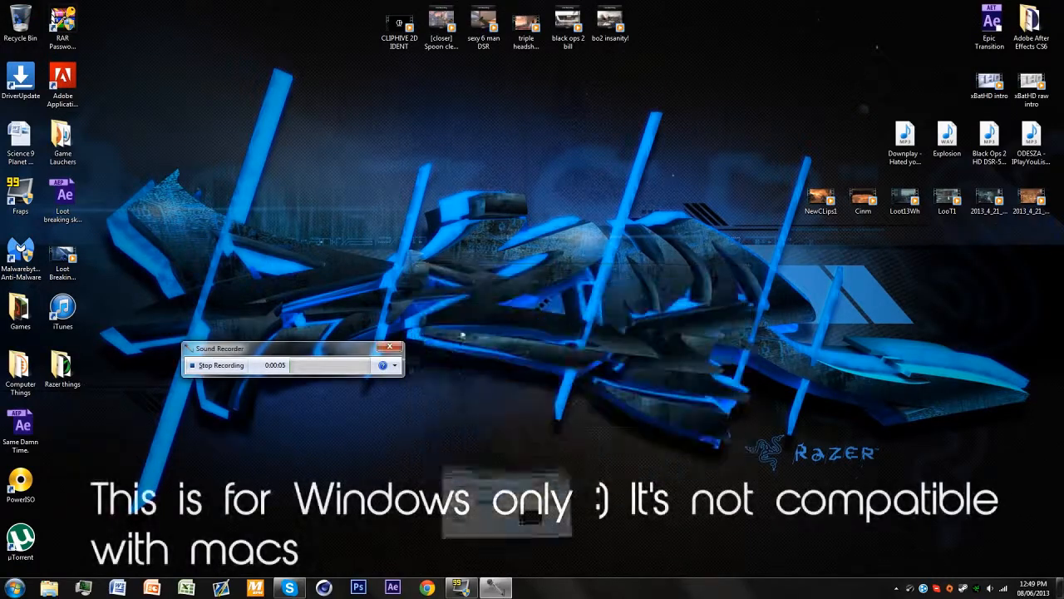
Minimize the Sound Recorder window so the desktop is clear.
click(396, 348)
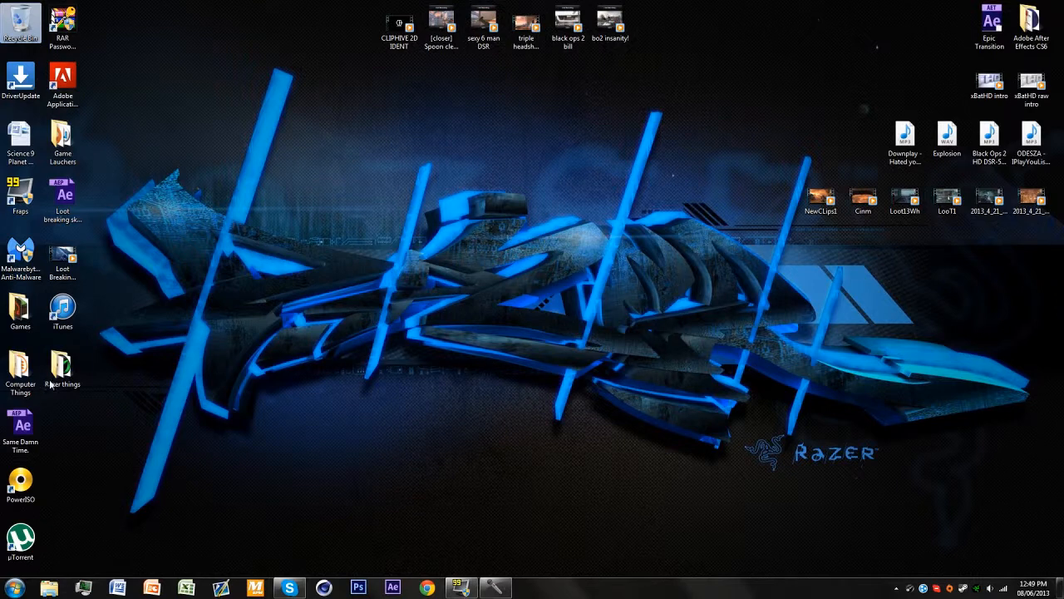
Start Razer Game Booster from the Razer things desktop folder.
double_click(62, 365)
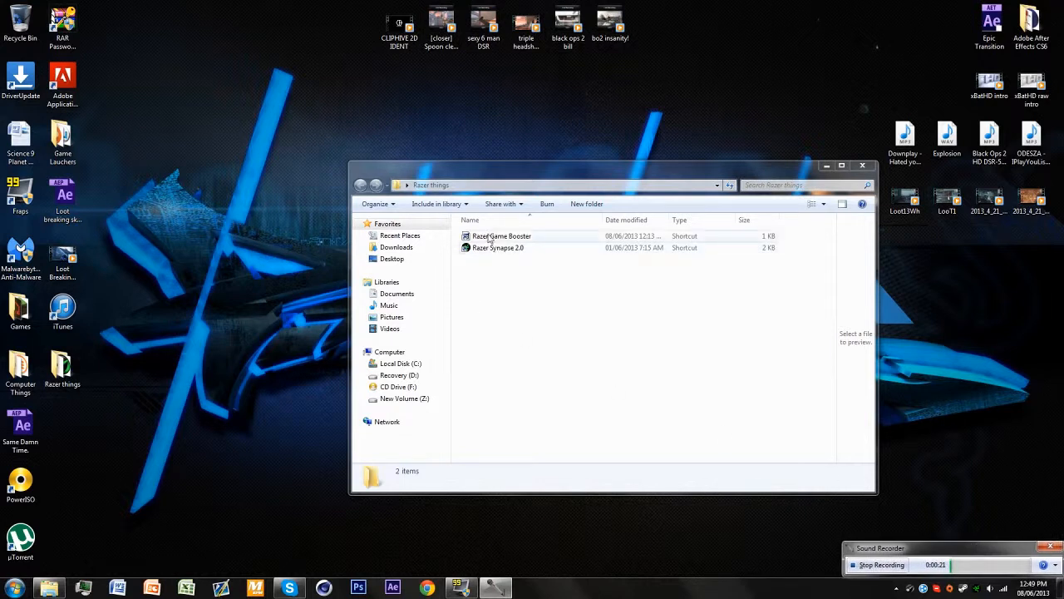
click(501, 236)
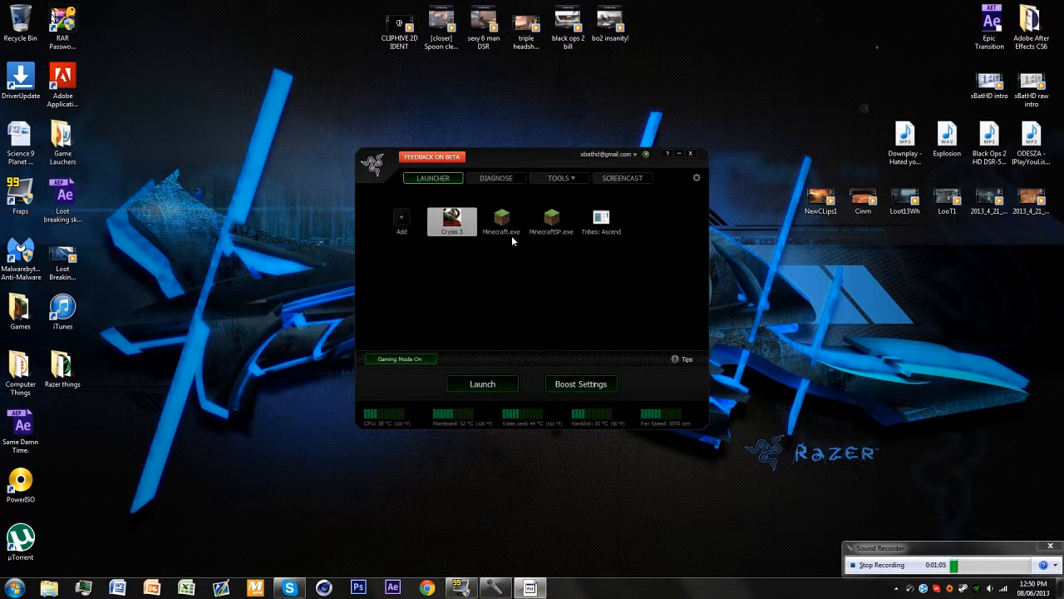
Select MinecraftSP.exe in the Launcher library and boost it.
click(503, 220)
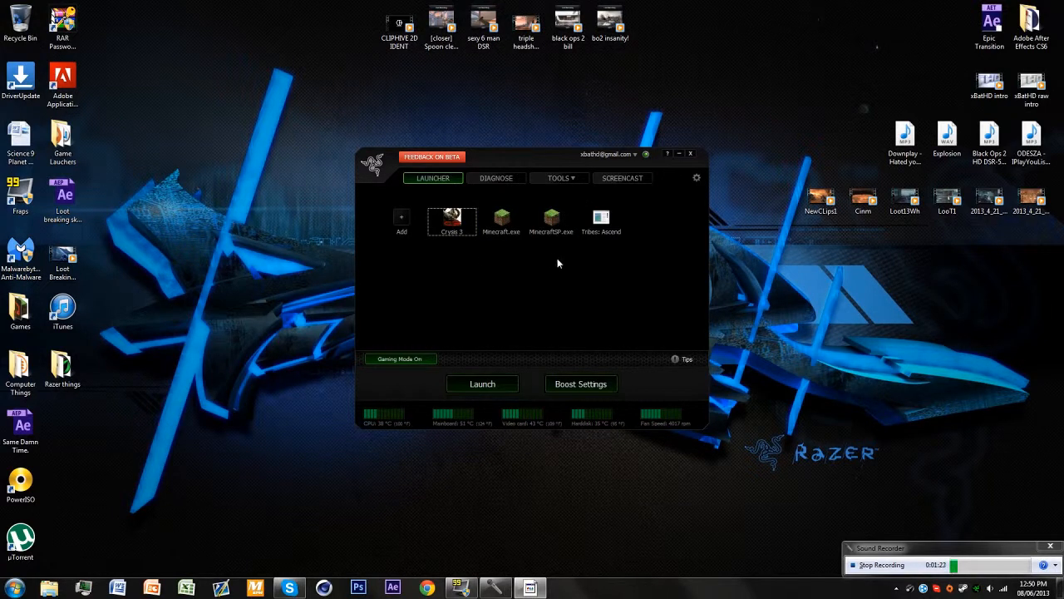
click(502, 222)
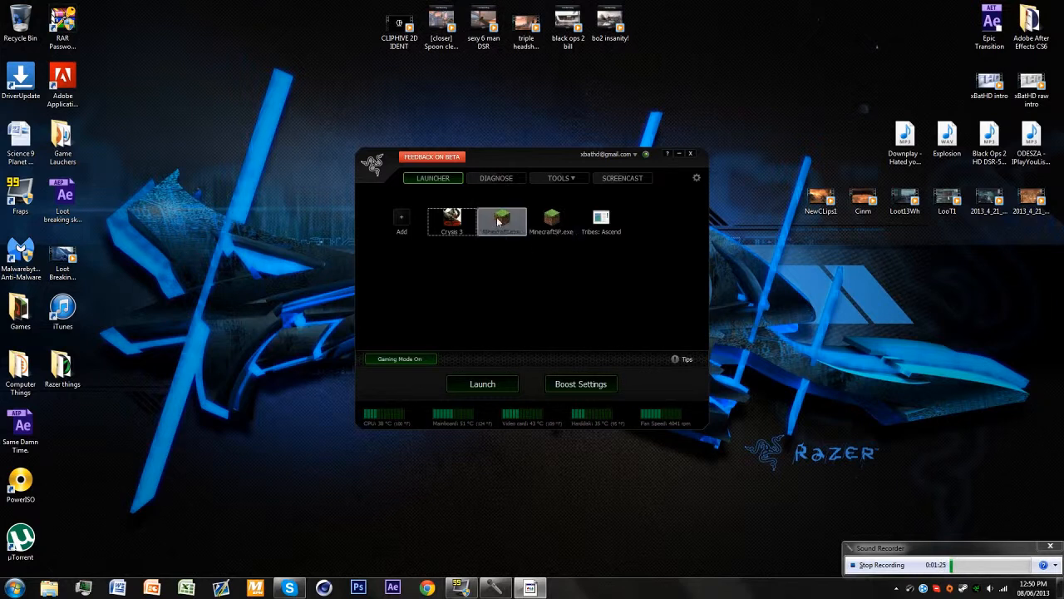
click(552, 220)
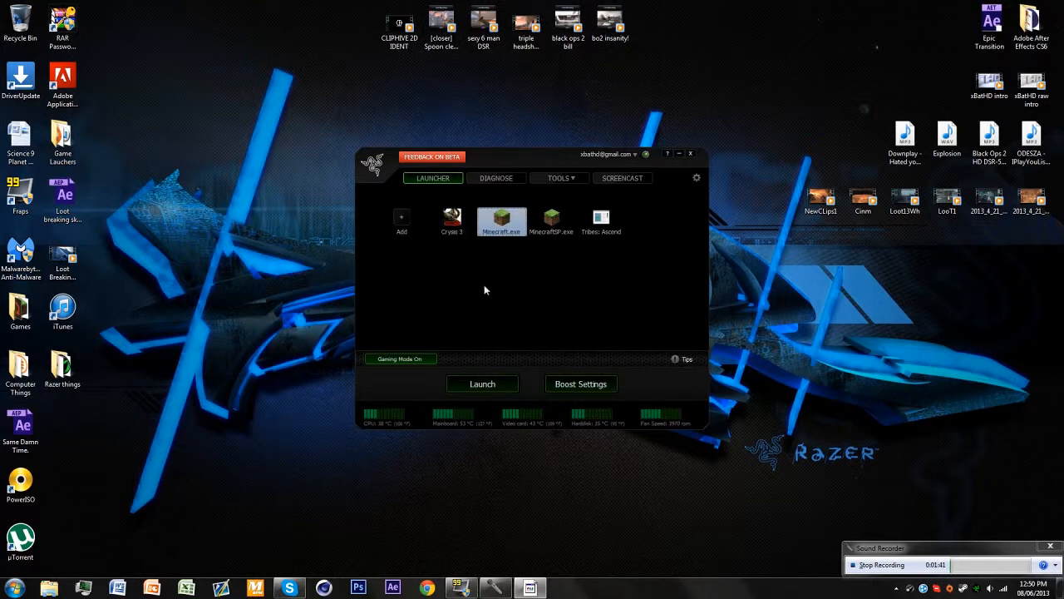
click(552, 218)
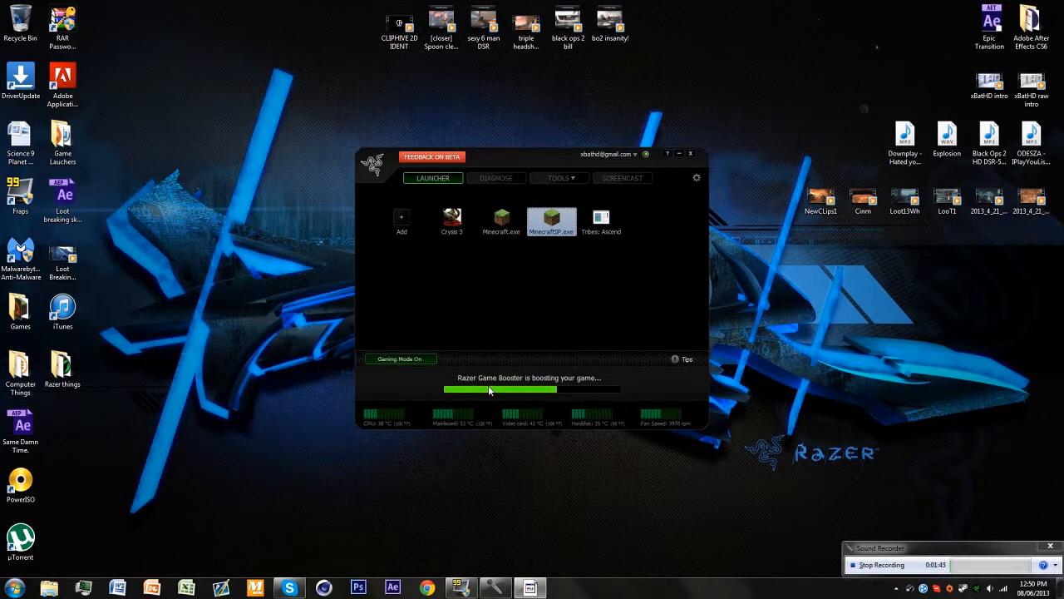
Launch boosted Minecraft and enter the game to reach the Select World screen.
double_click(552, 219)
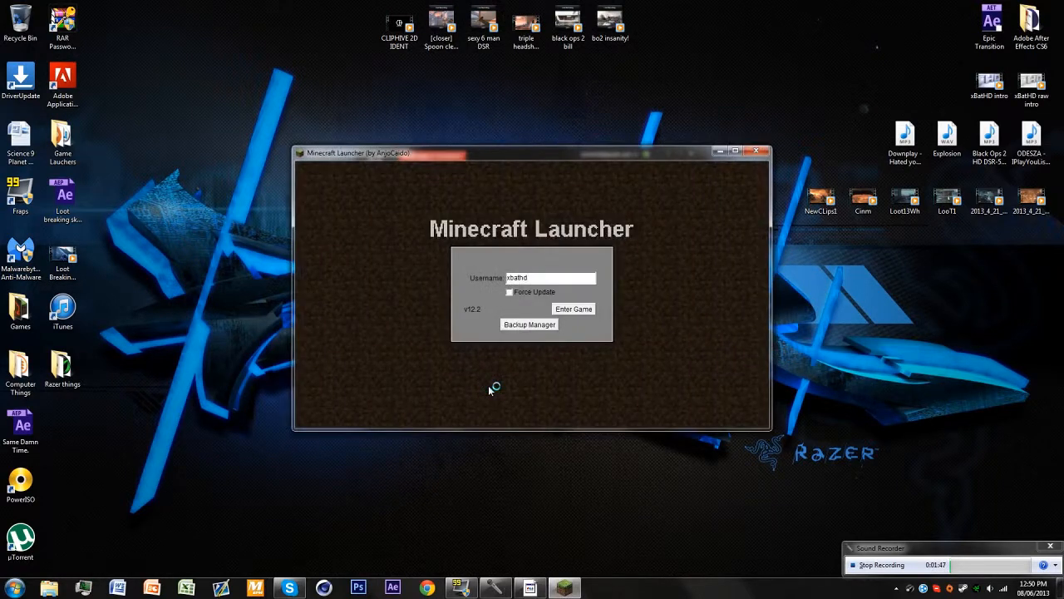
click(572, 308)
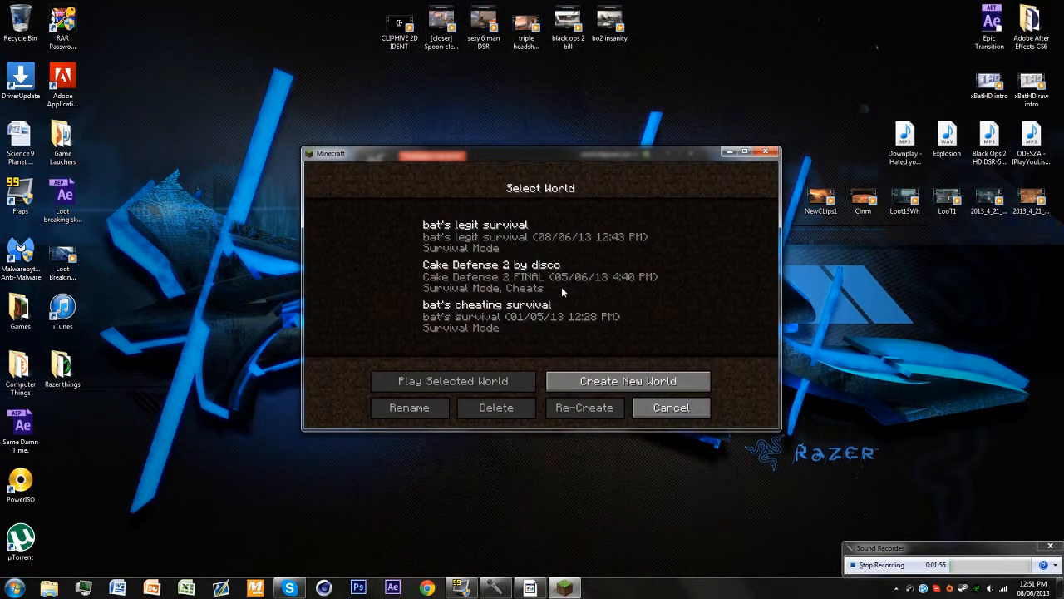
Play a saved world with the frame rate readout showing, then pause to the Game menu.
click(453, 381)
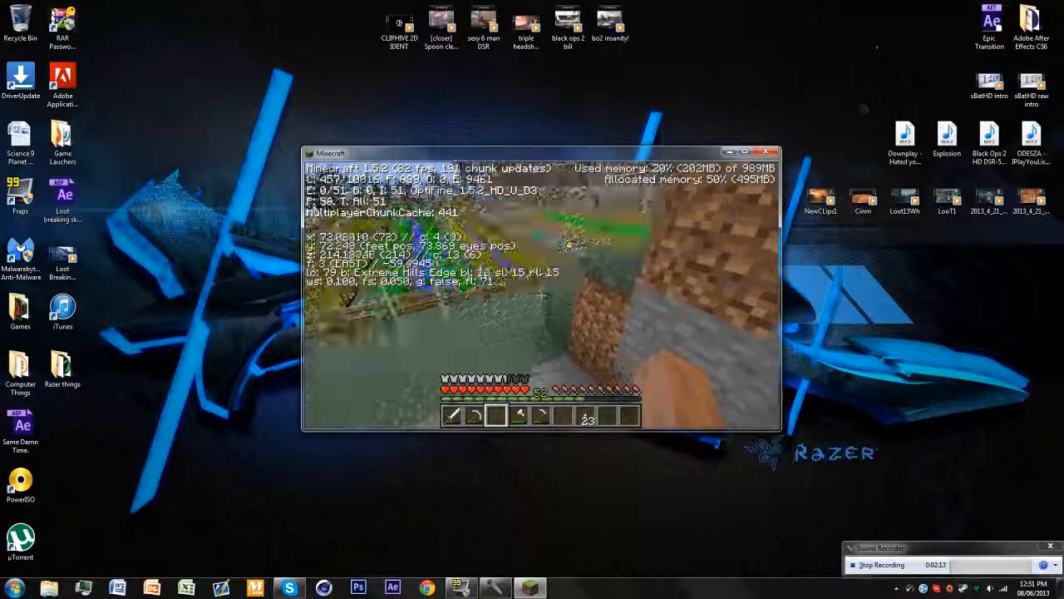
key(Escape)
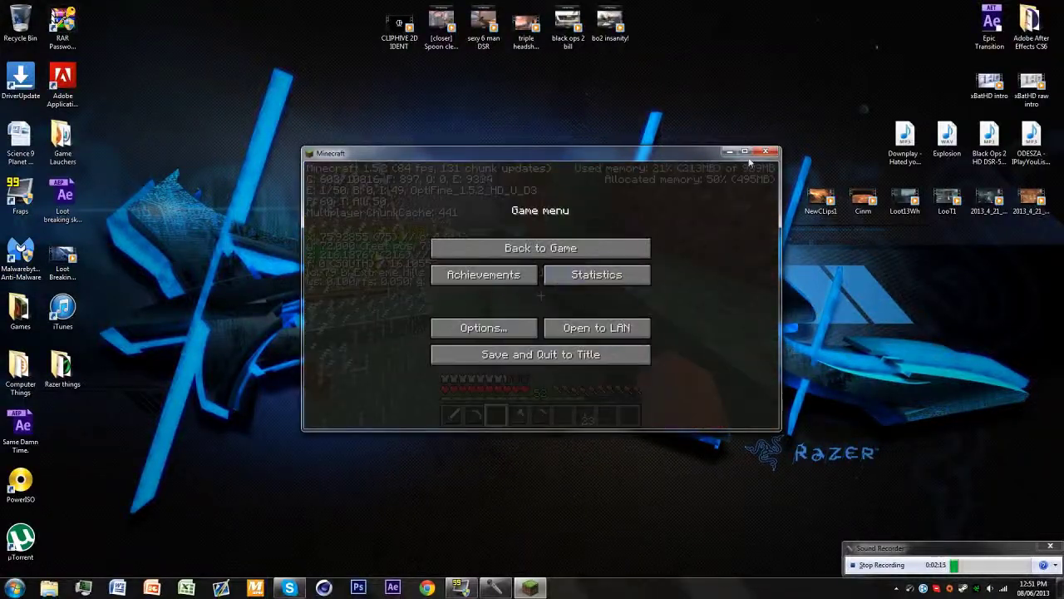
Return to the saved world via Back to Game and resume playing.
click(538, 248)
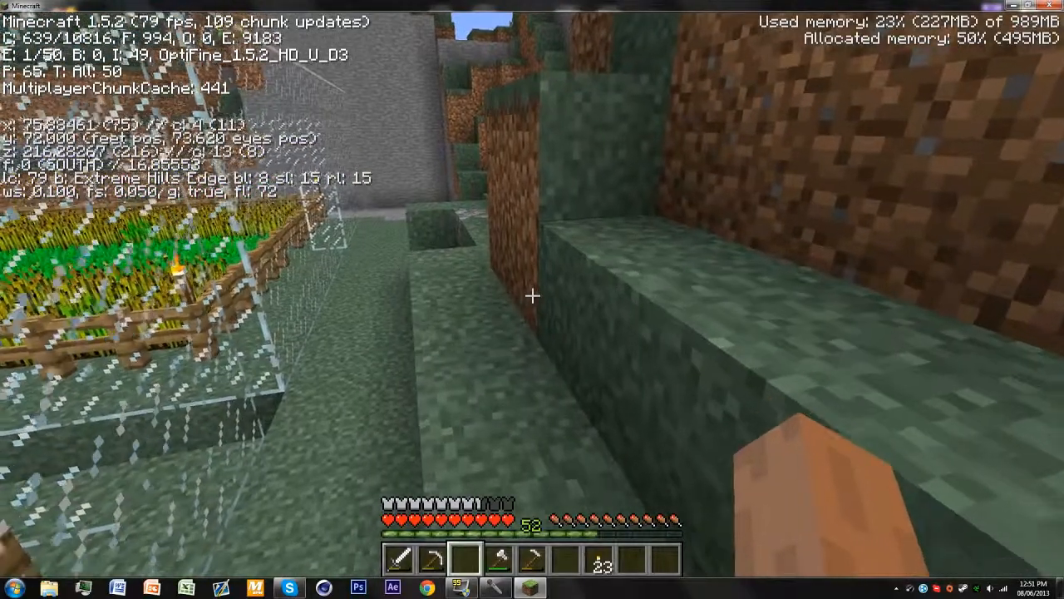
mouse_move(532, 296)
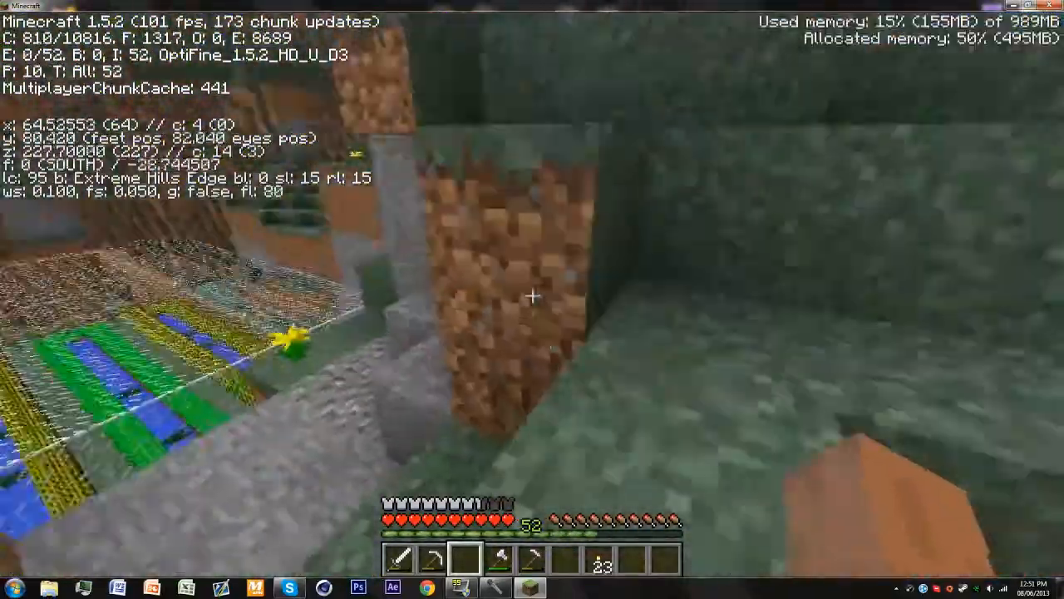
mouse_move(532, 296)
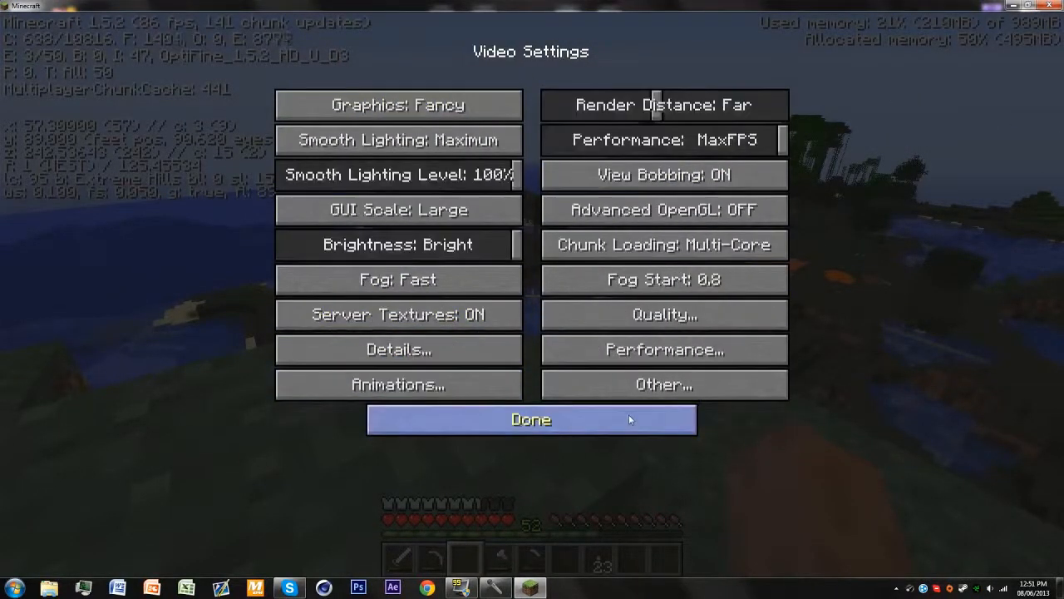
click(531, 419)
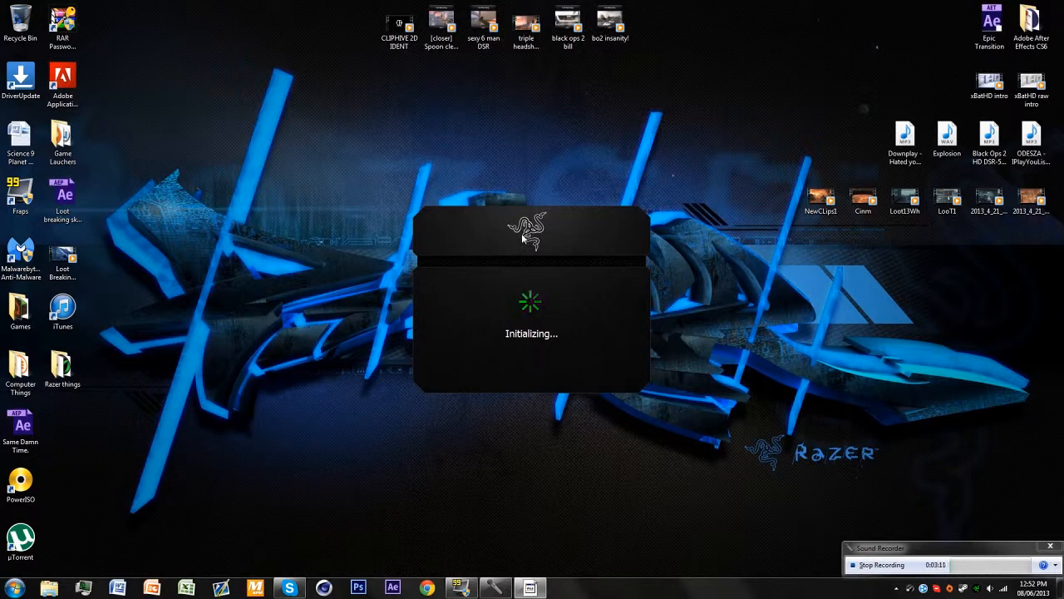
mouse_move(249, 192)
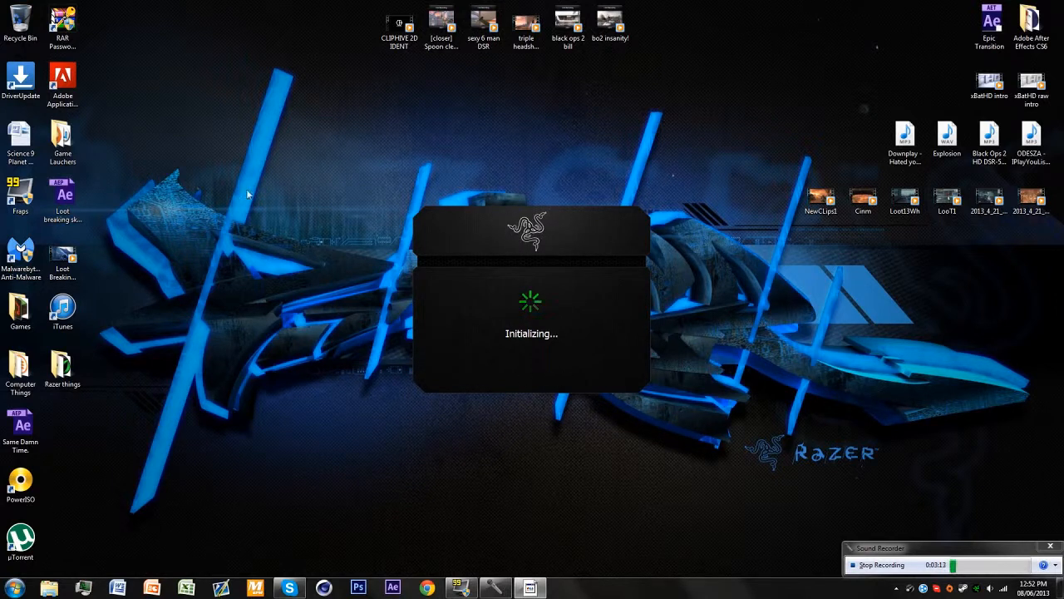
mouse_move(516, 258)
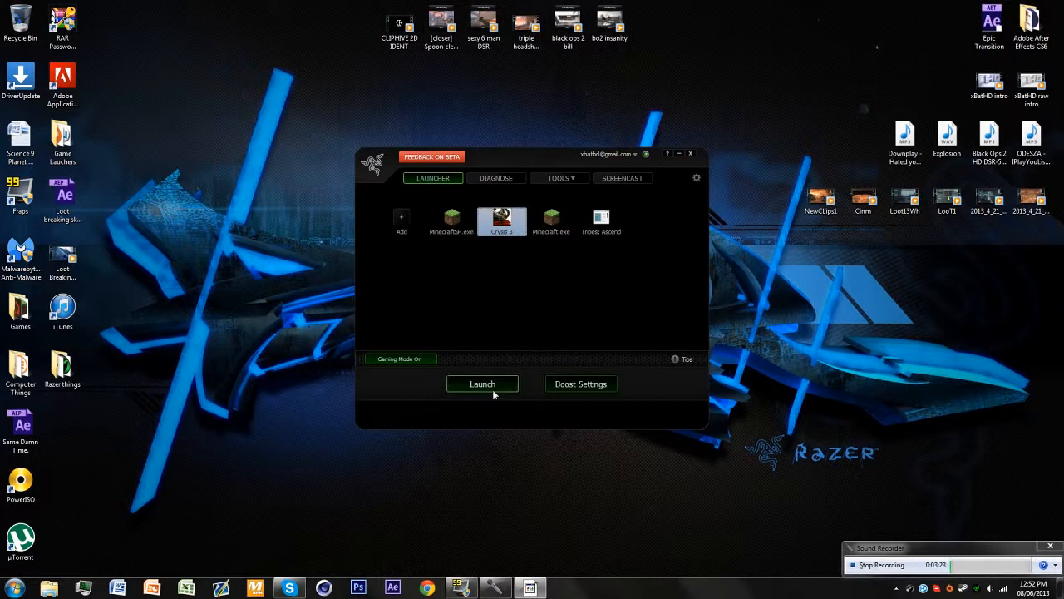
Launch boosted Crysis 3 and release Game Booster to tray as Origin opens.
click(482, 382)
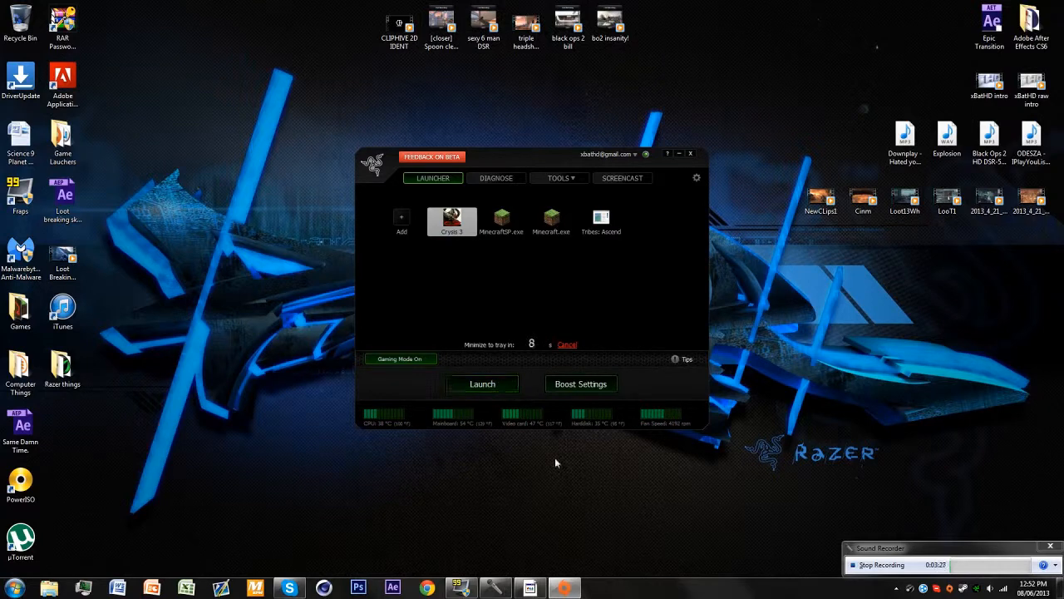
click(562, 585)
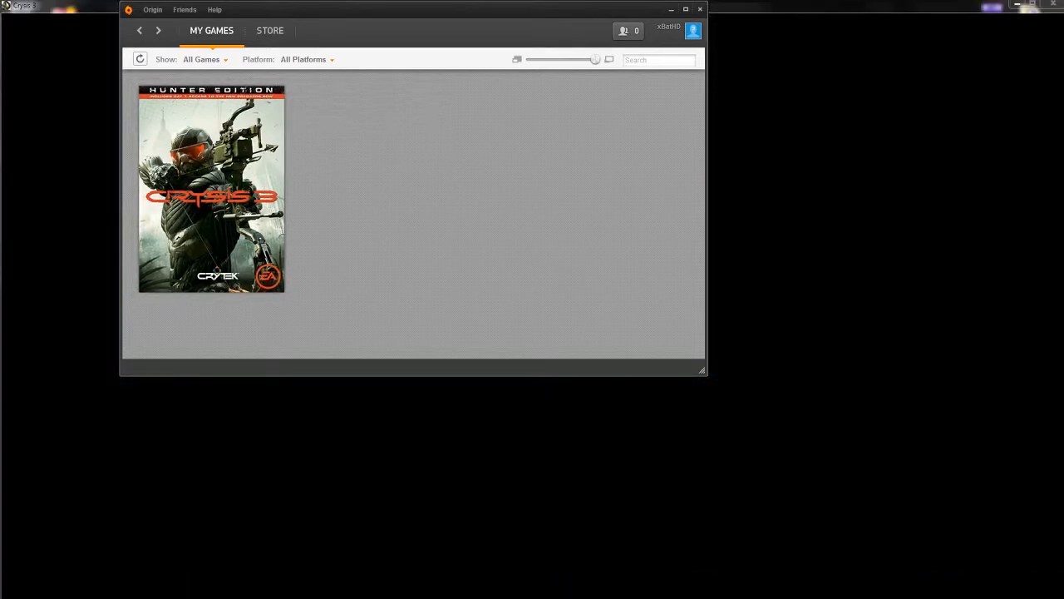
Start Crysis 3 Hunter Edition from Origin's My Games library.
double_click(211, 189)
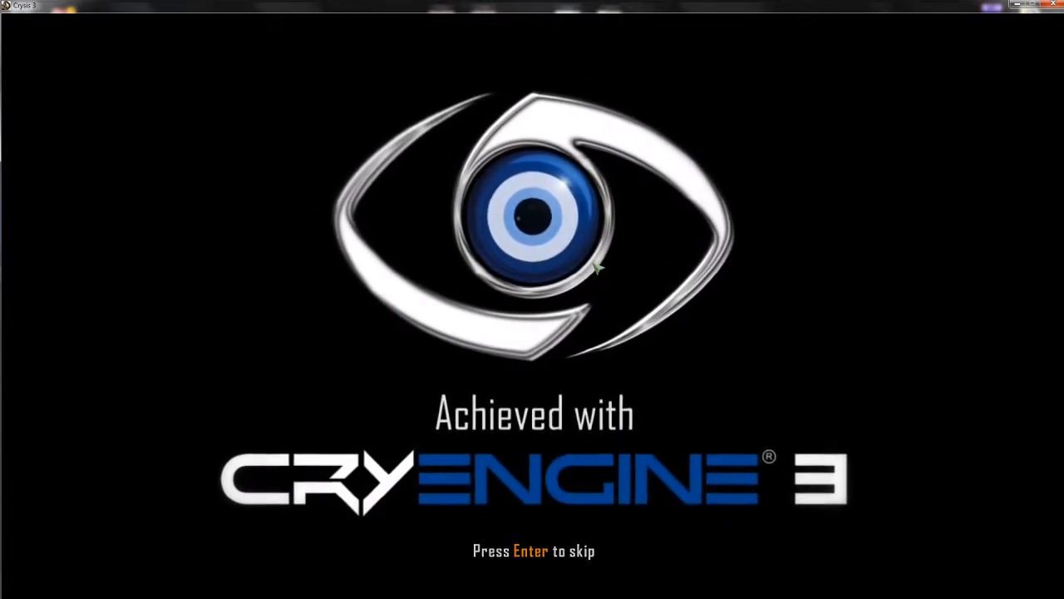
Skip the CryEngine 3 intro splash to reach the main menu.
key(enter)
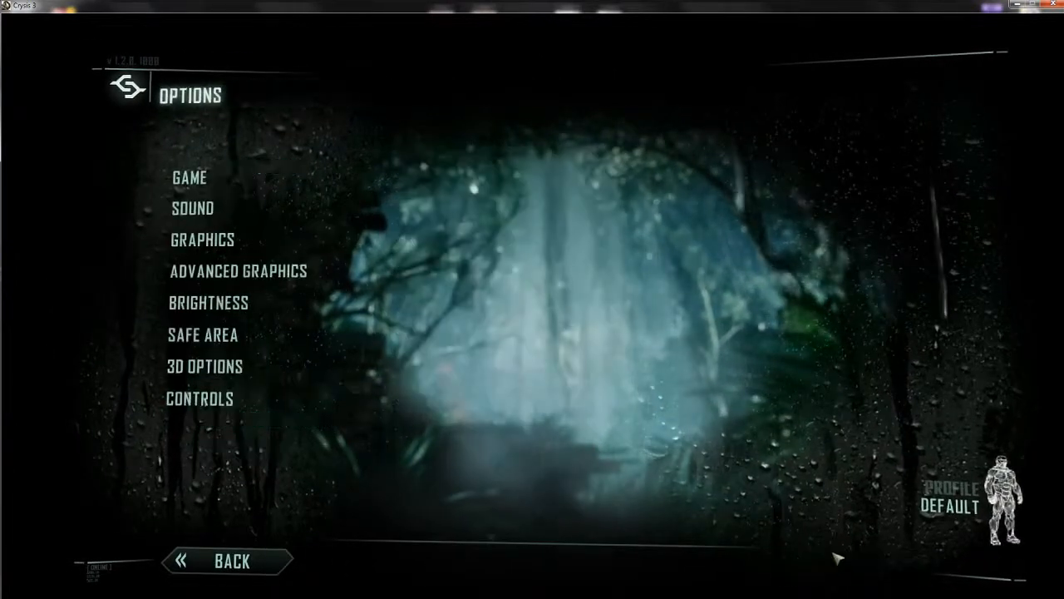
In Graphics options keep Texture Resolution at Very High and select Antialiasing to adjust.
click(201, 240)
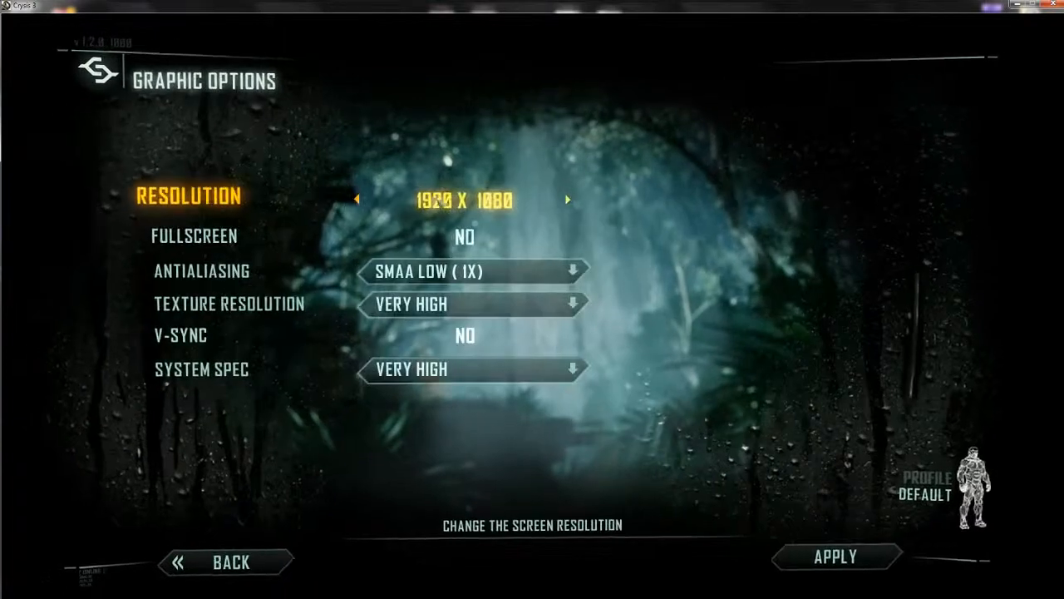
click(472, 303)
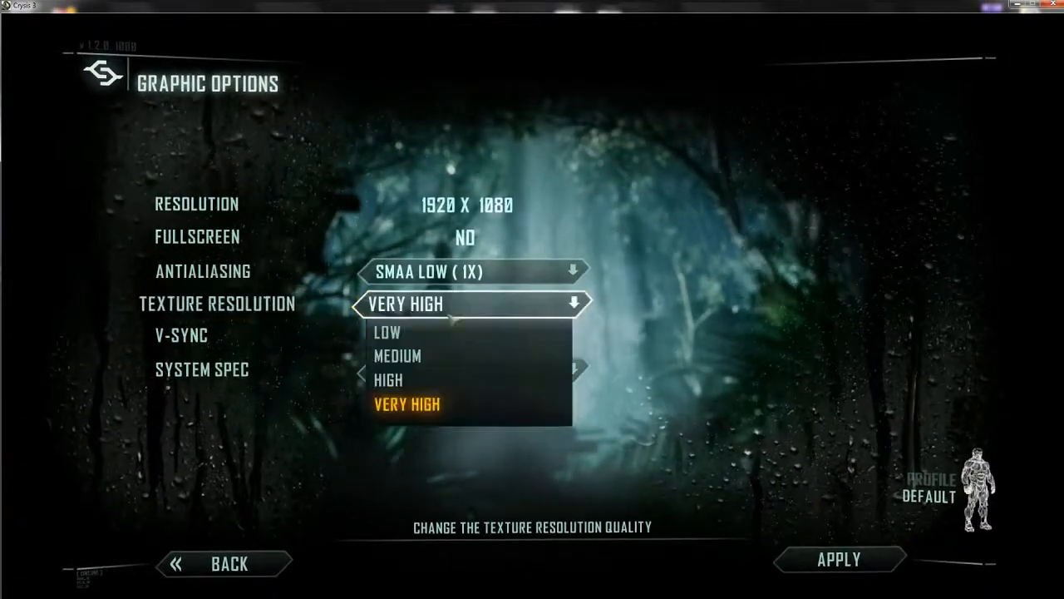
click(469, 269)
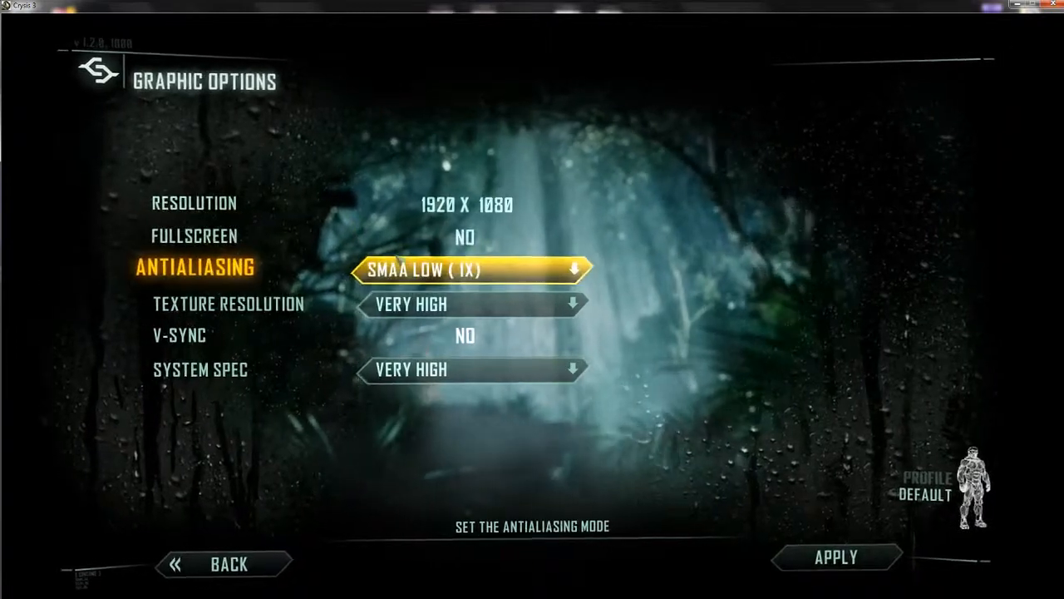
click(223, 562)
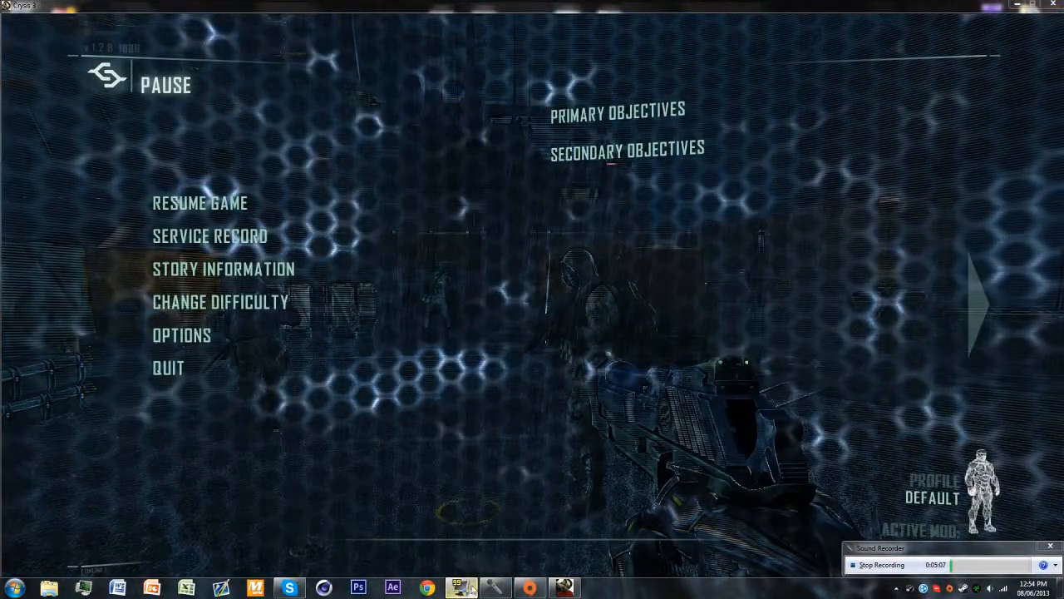
Resume Crysis 3 and play on with the FRAPS FPS overlay visible, then pause again.
click(461, 586)
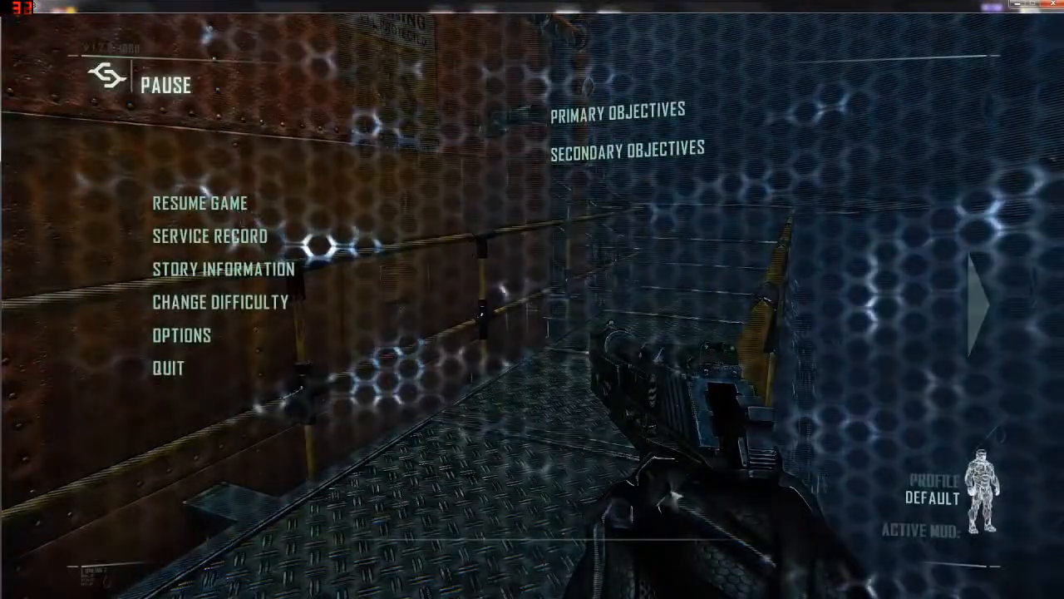
mouse_move(208, 203)
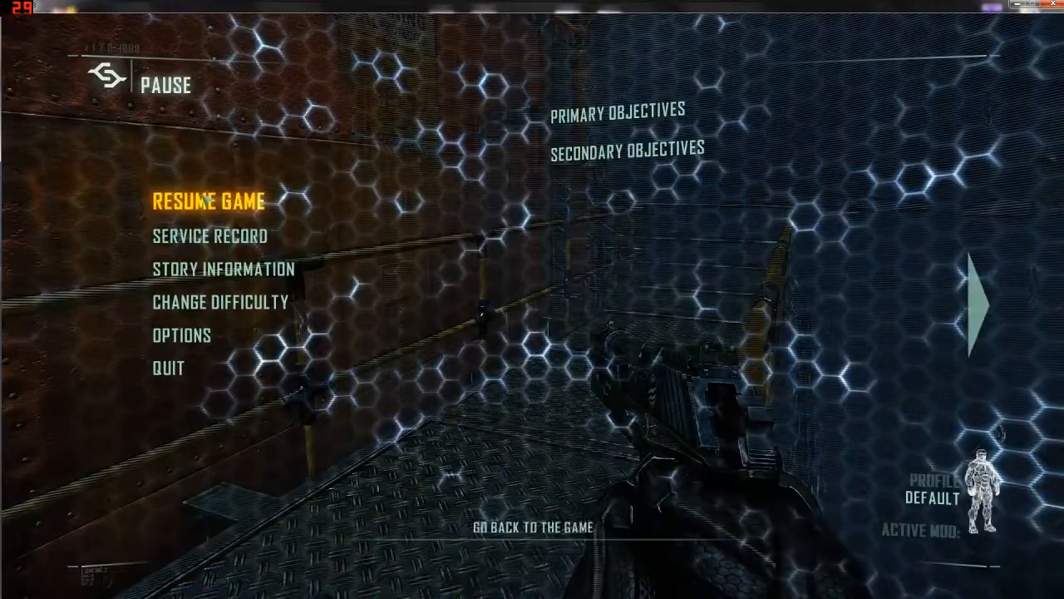
Resume and quit Crysis 3 to the desktop, then show FRAPS Movies capture settings.
click(207, 202)
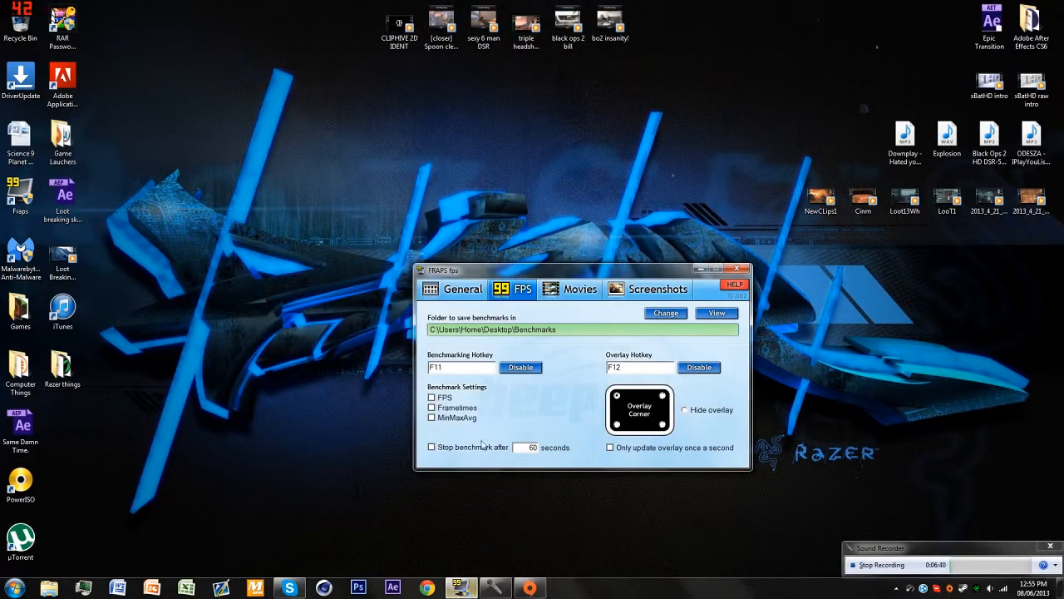
click(579, 289)
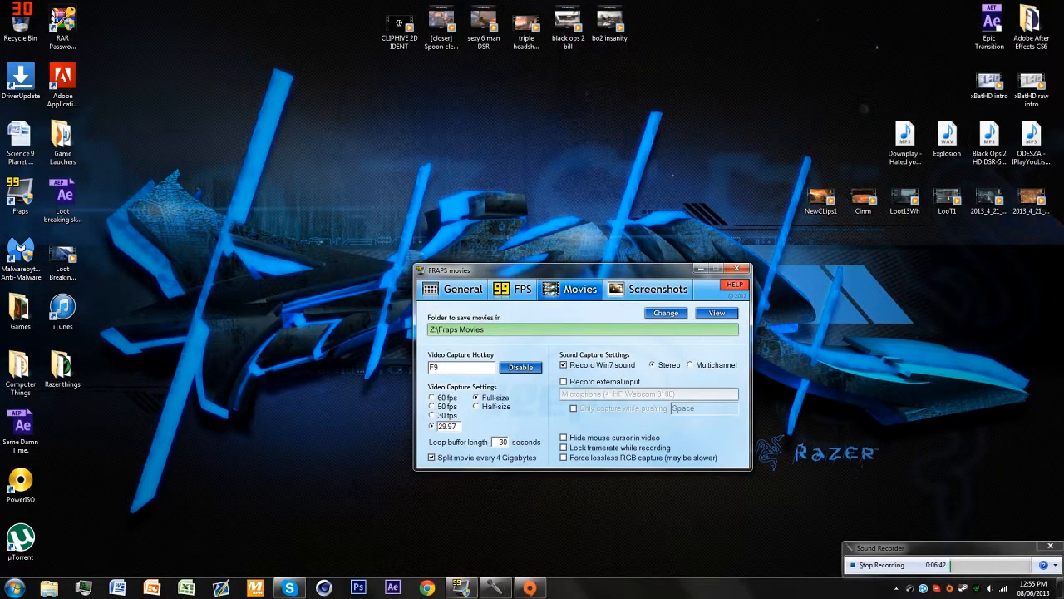